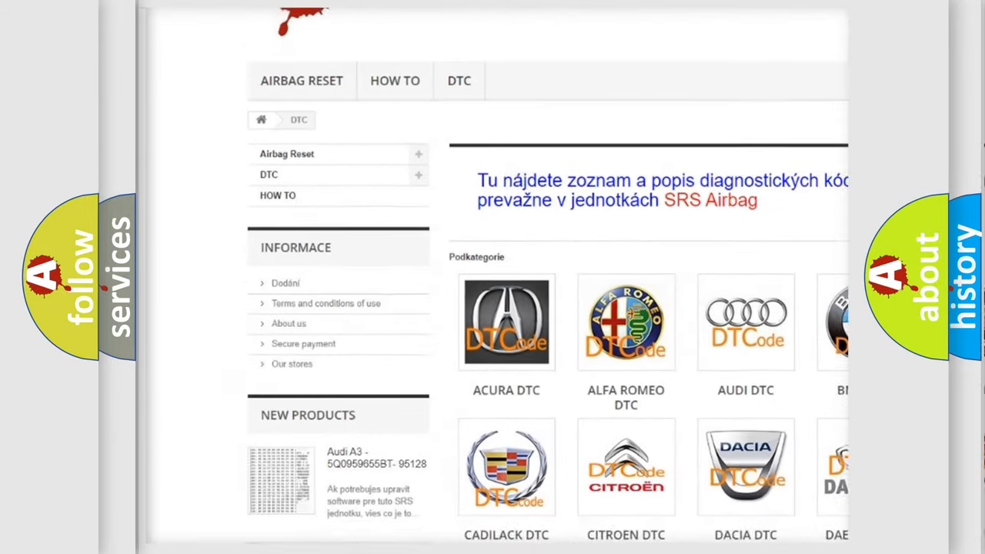
scroll("down", 3)
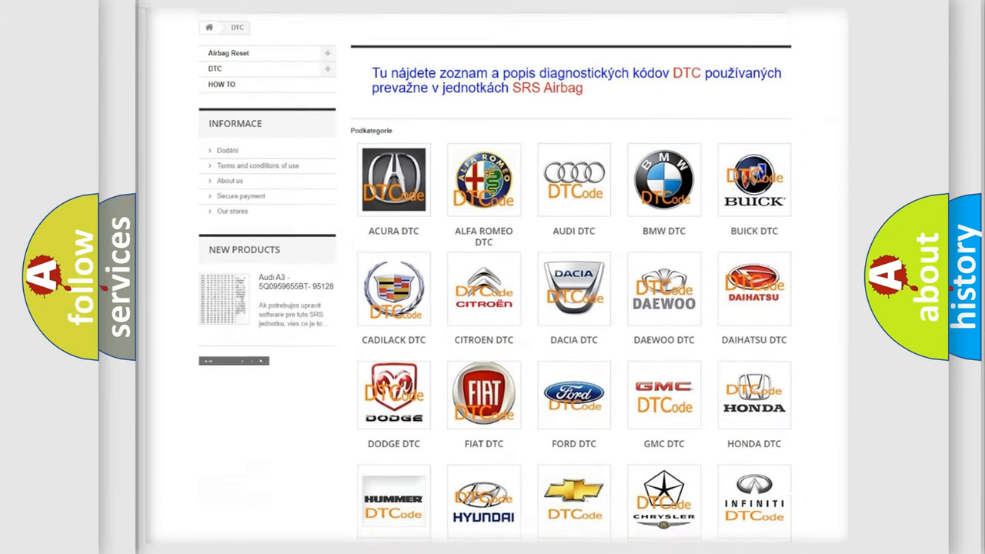
scroll("down", 3)
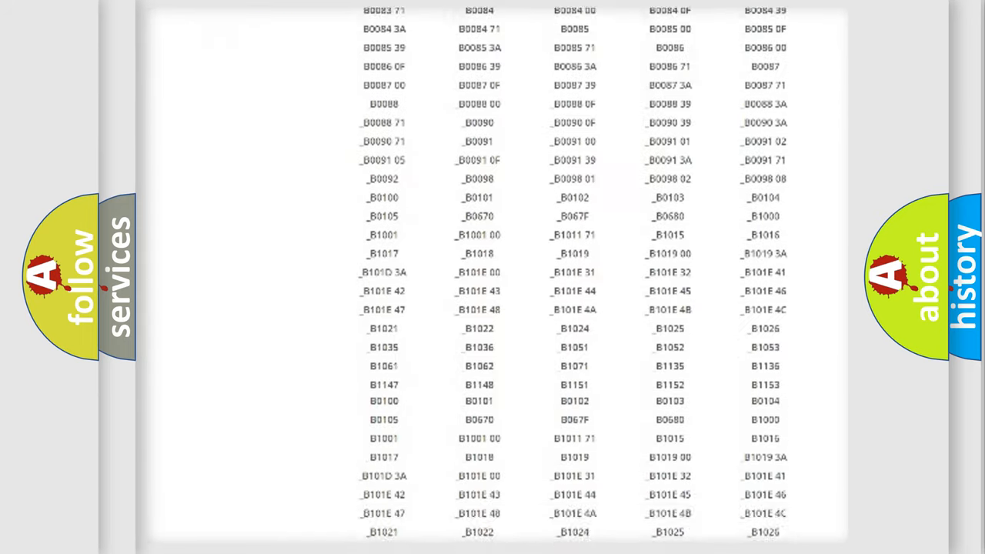
scroll("down", 3)
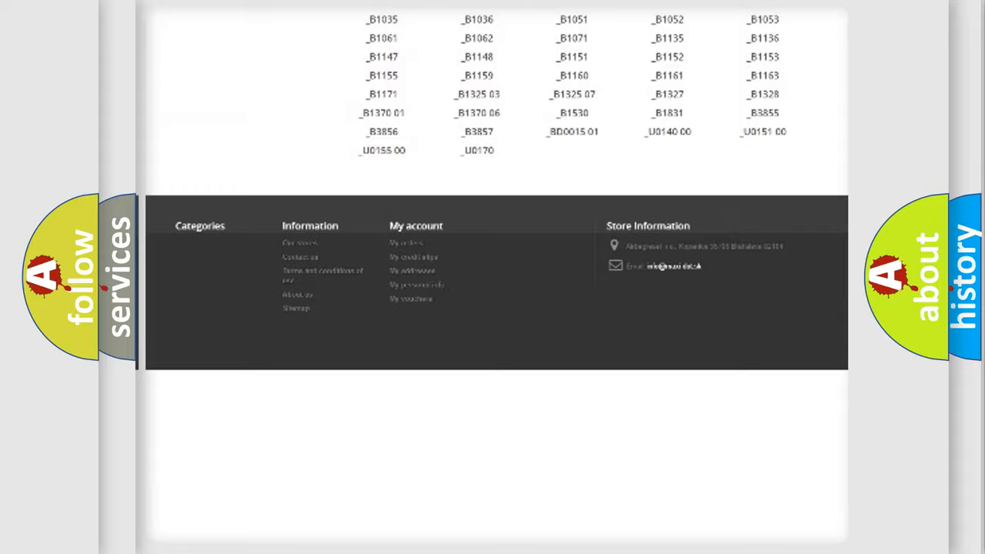